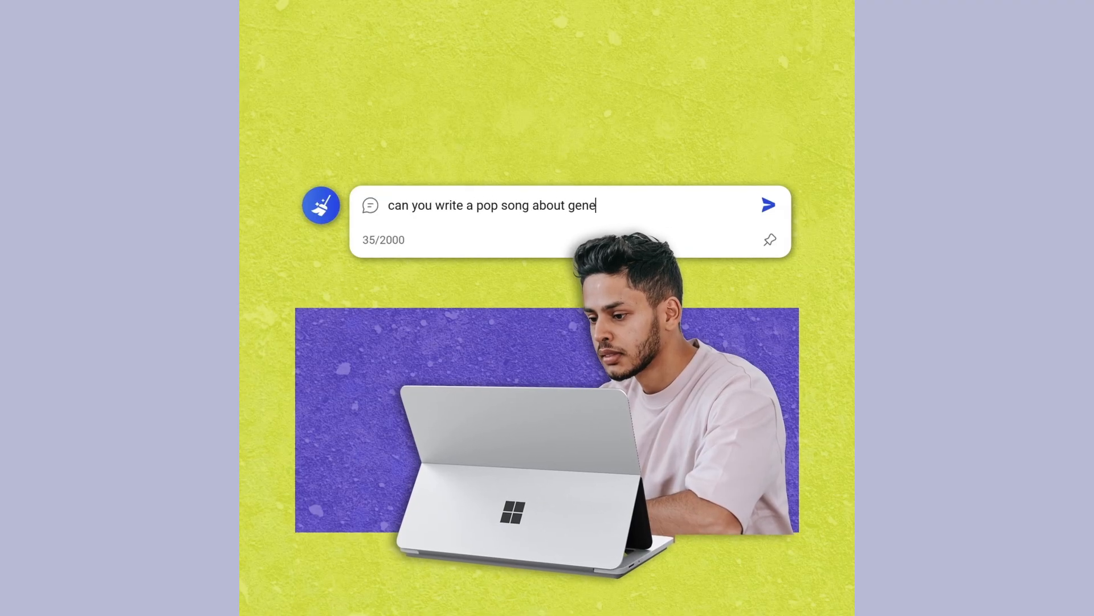
click(768, 204)
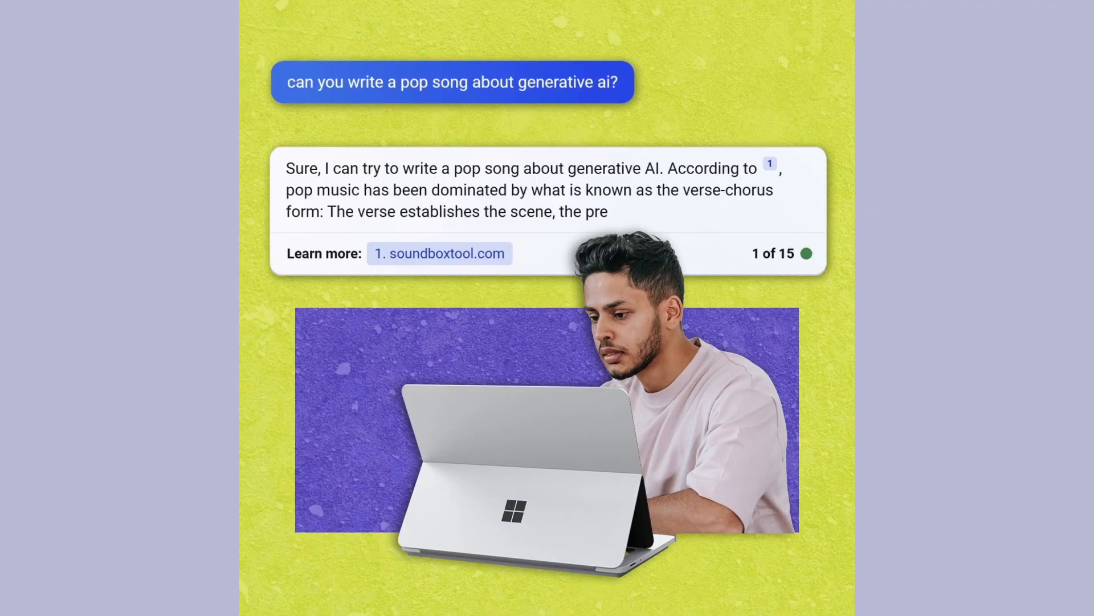